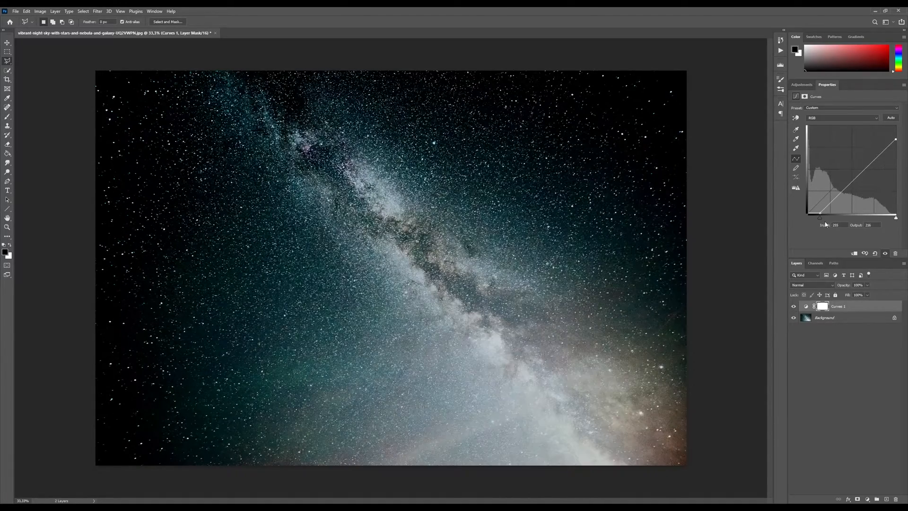
- Drag the Curves highlight point left to brighten the Milky Way sky
left_click_drag(805, 214, 822, 211)
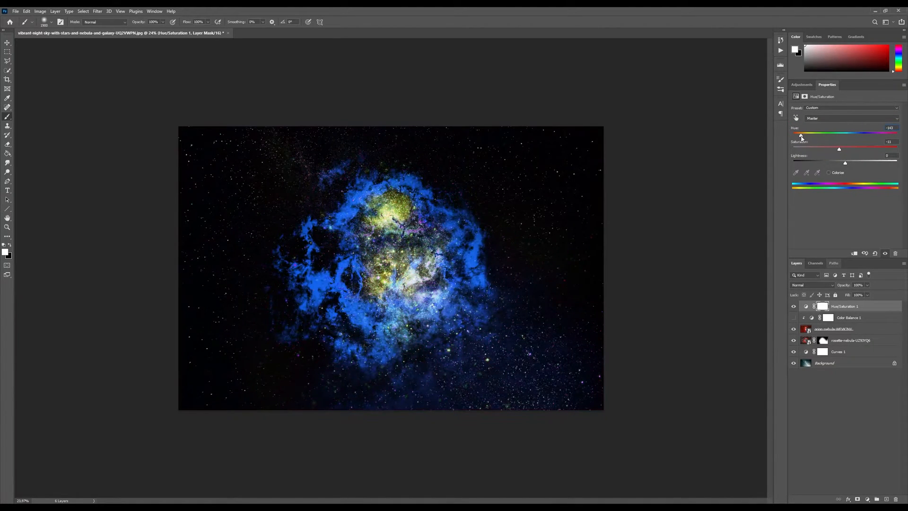
- Slide the Hue right to turn the nebula gold, then toggle the color balance adjustment
left_click_drag(800, 134, 797, 134)
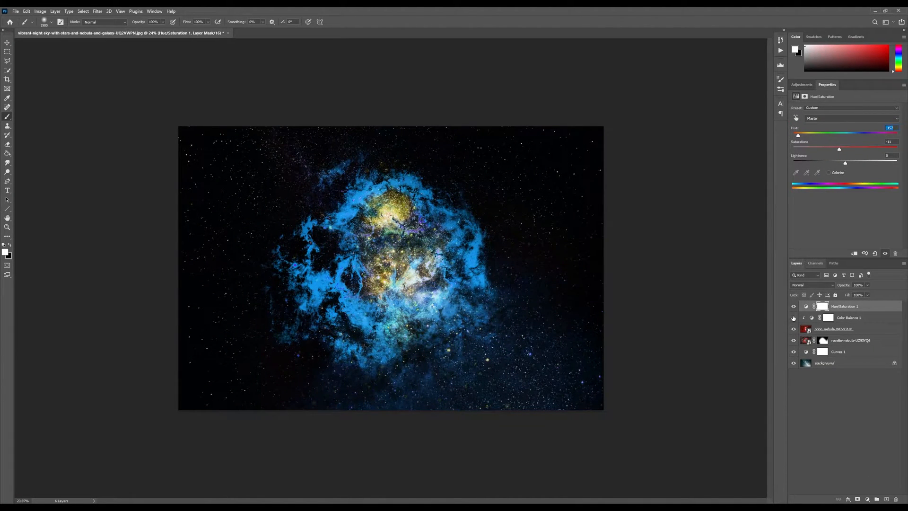
left_click_drag(797, 135, 867, 134)
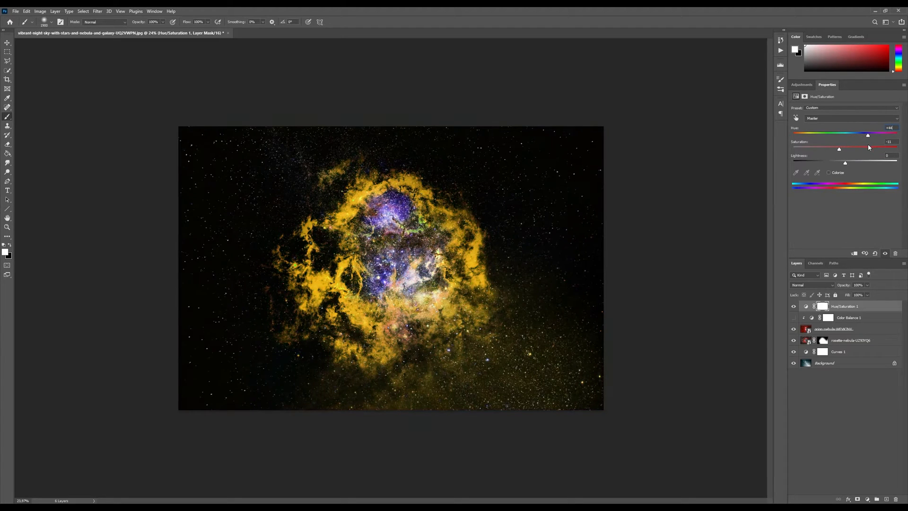
left_click(793, 318)
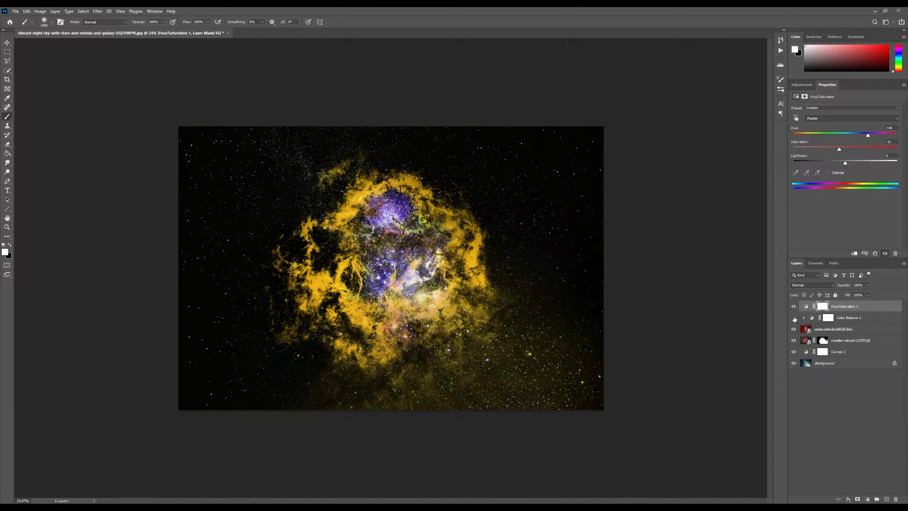
left_click(848, 317)
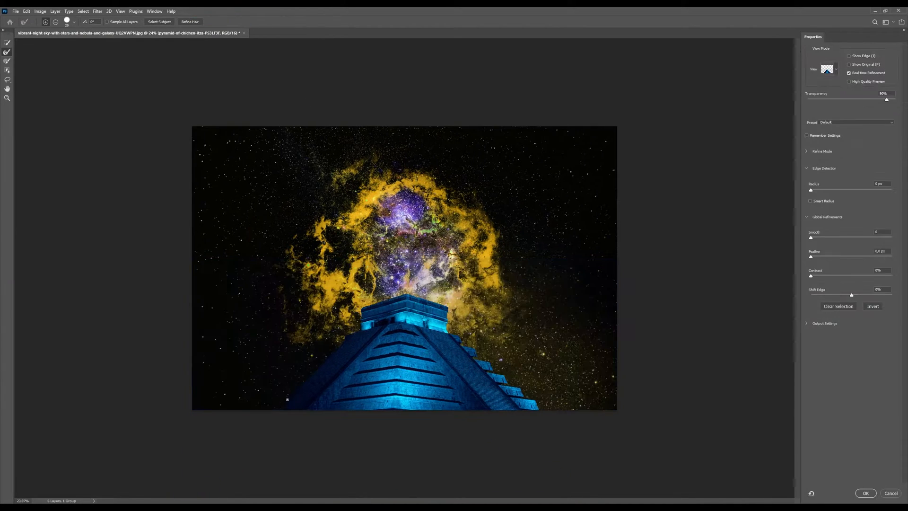
- Lower the Select and Mask overlay and refine the pyramid's top edge
left_click_drag(893, 99, 850, 99)
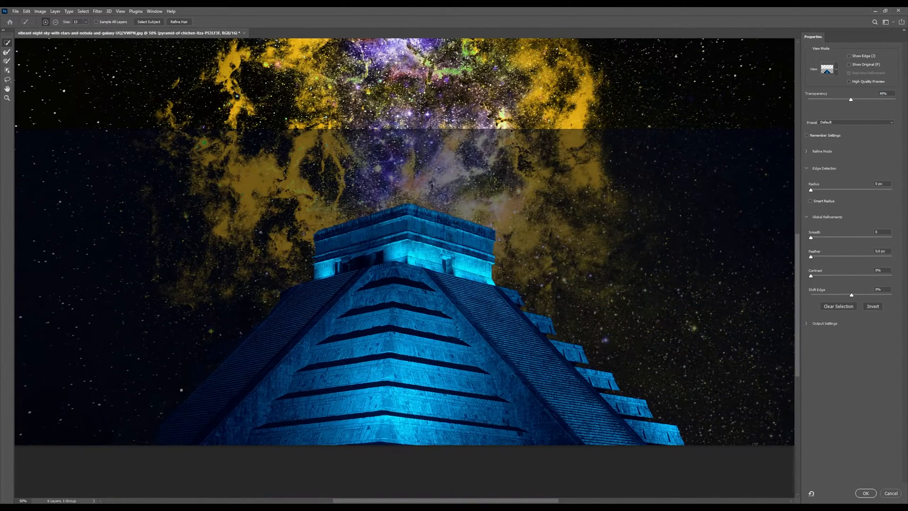
left_click_drag(850, 100, 864, 100)
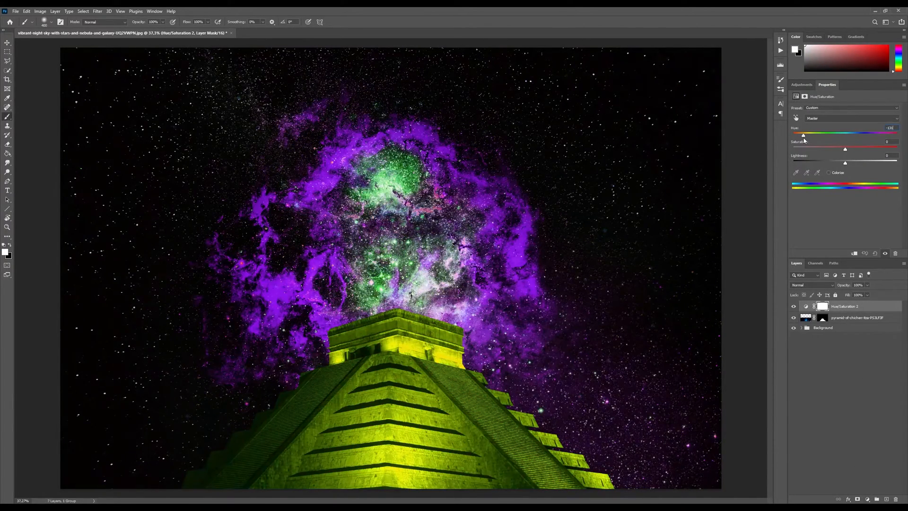
- Drag the Hue/Saturation Hue slider slightly left
left_click_drag(803, 134, 799, 134)
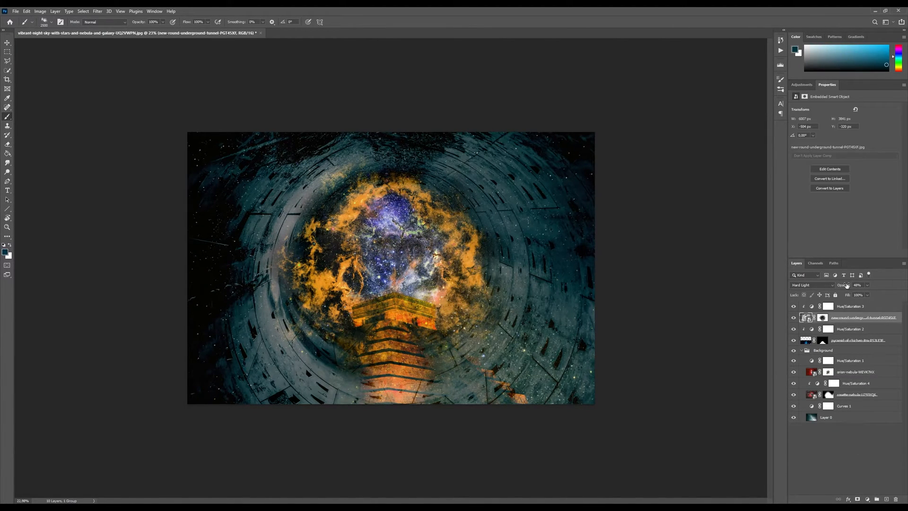
- Adjust the tunnel layer's opacity setting
left_click(849, 306)
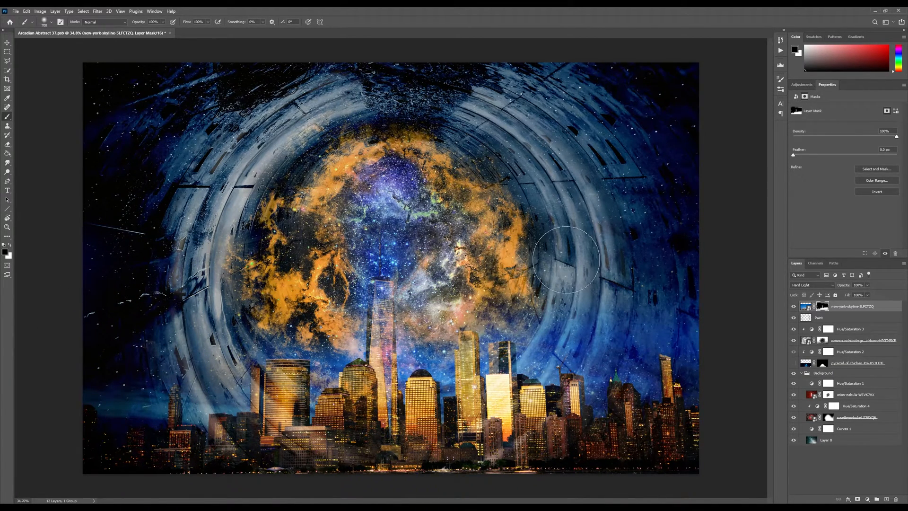
mouse_move(93, 395)
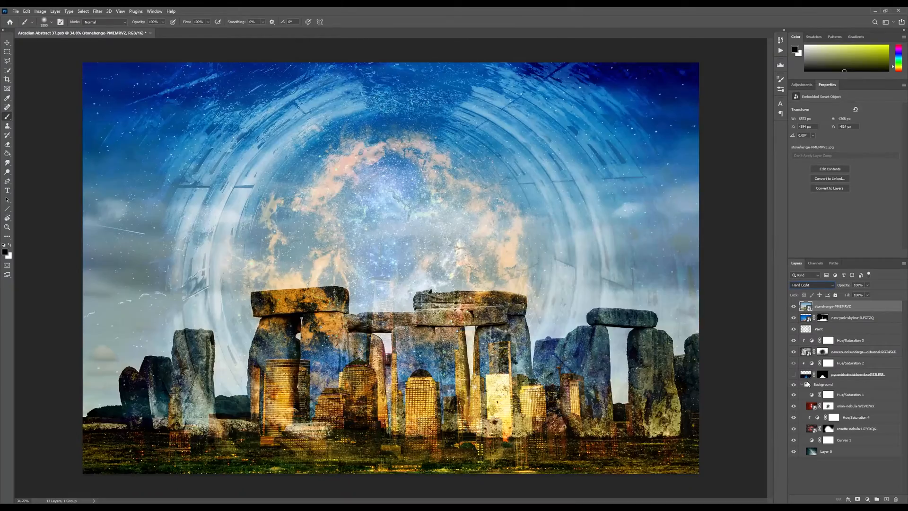
- Change the Stonehenge layer's blend mode, then select the nebula layer mask
left_click(810, 284)
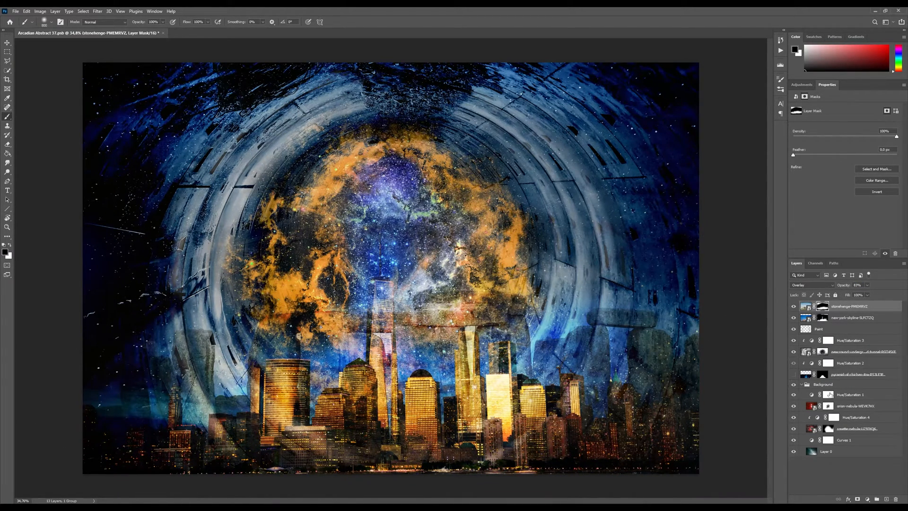
left_click(856, 427)
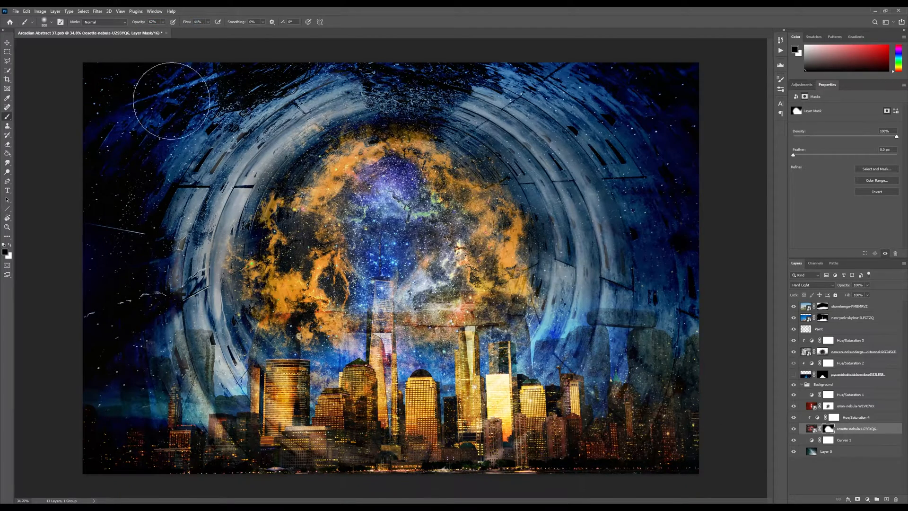